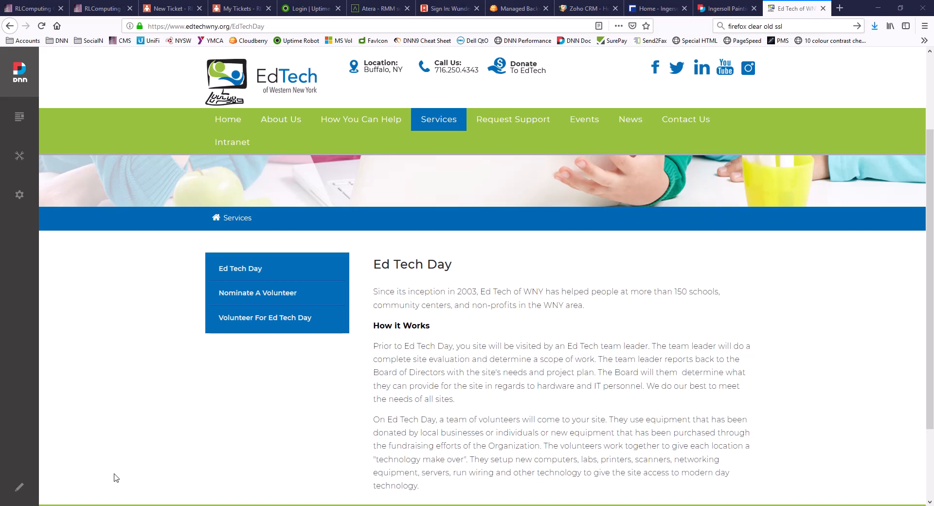
mouse_move(80, 473)
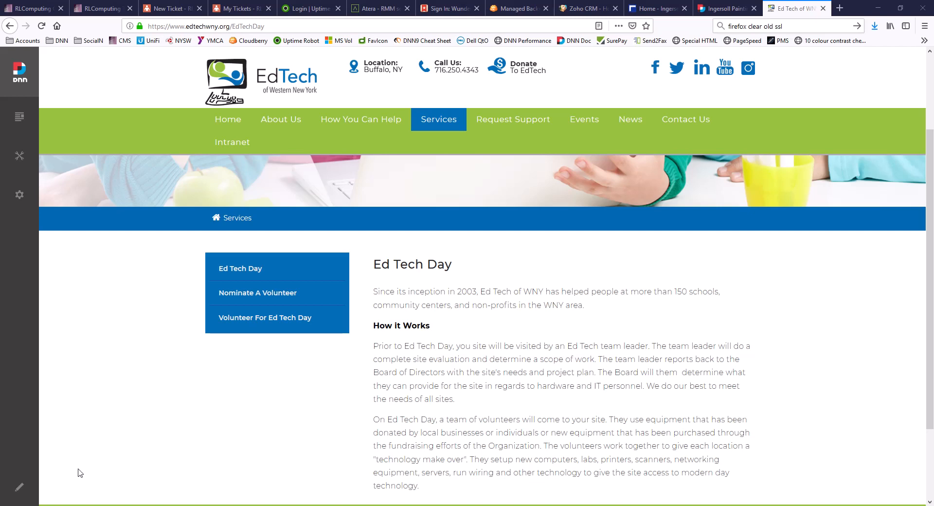
mouse_move(89, 449)
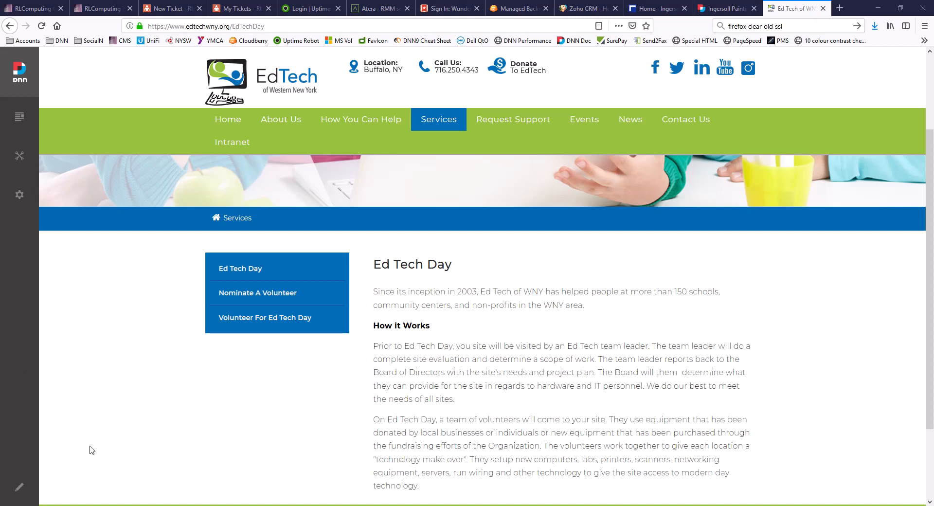
mouse_move(27, 491)
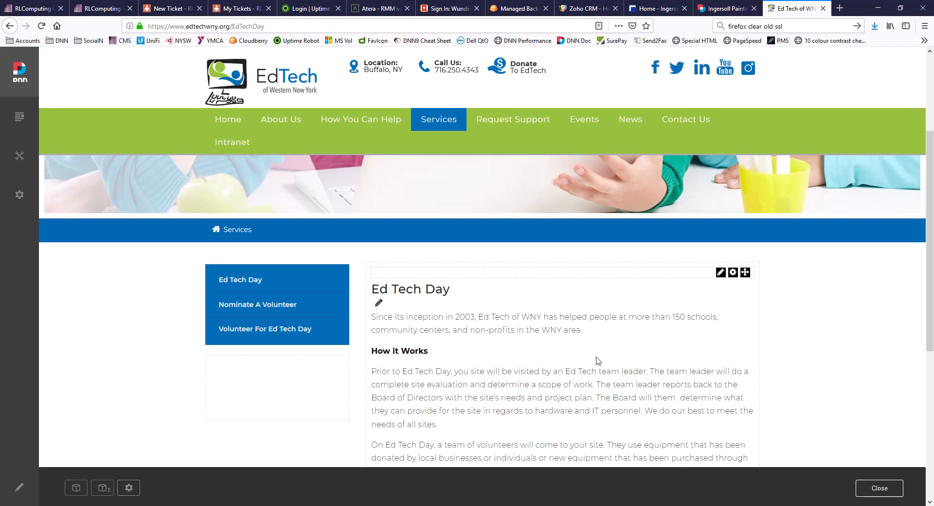
- Edit the intro module's content and begin an image insert before the first sentence
click(720, 272)
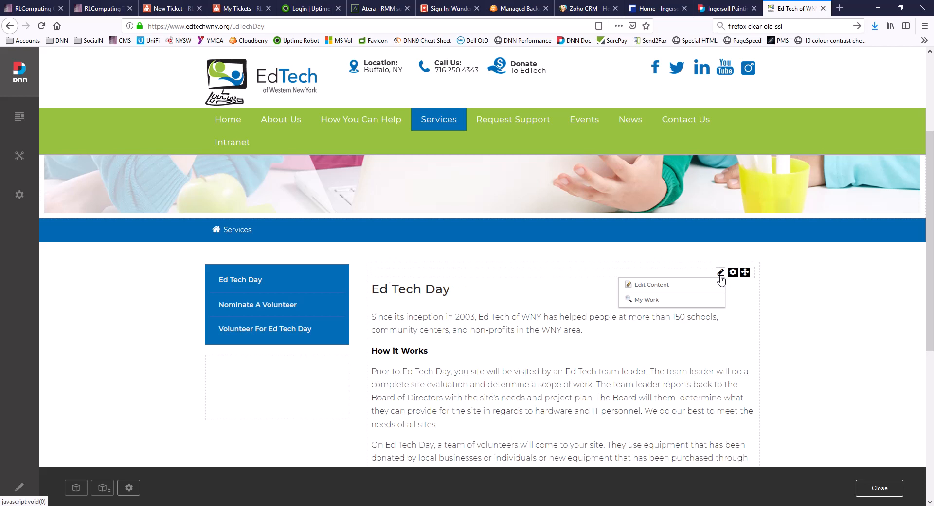
click(652, 284)
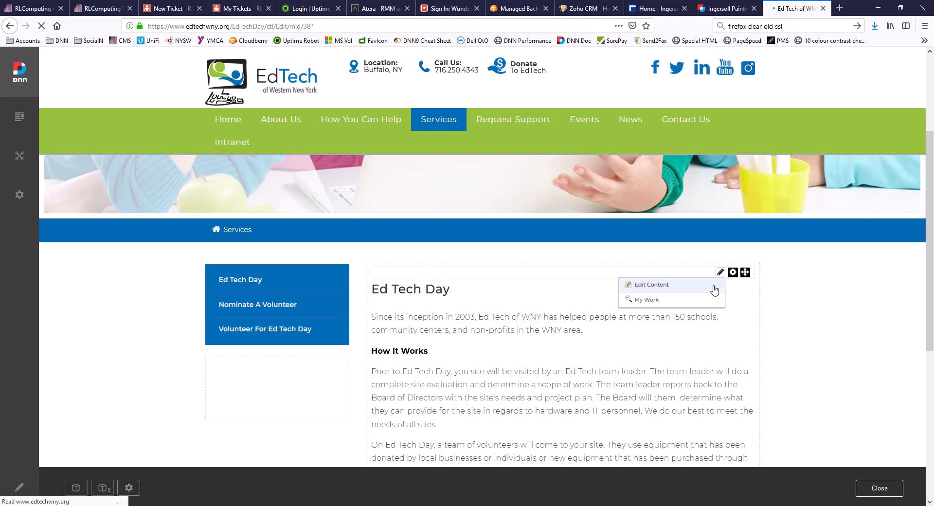
click(652, 284)
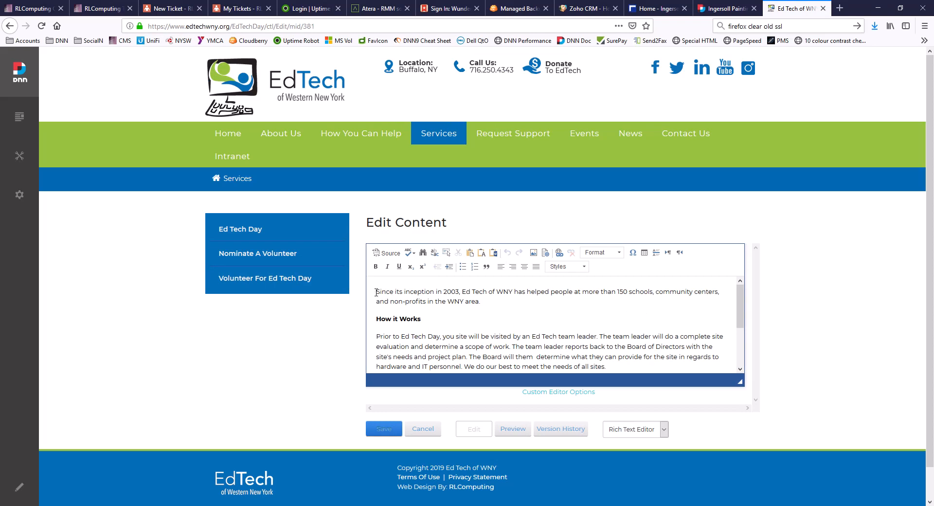
click(402, 297)
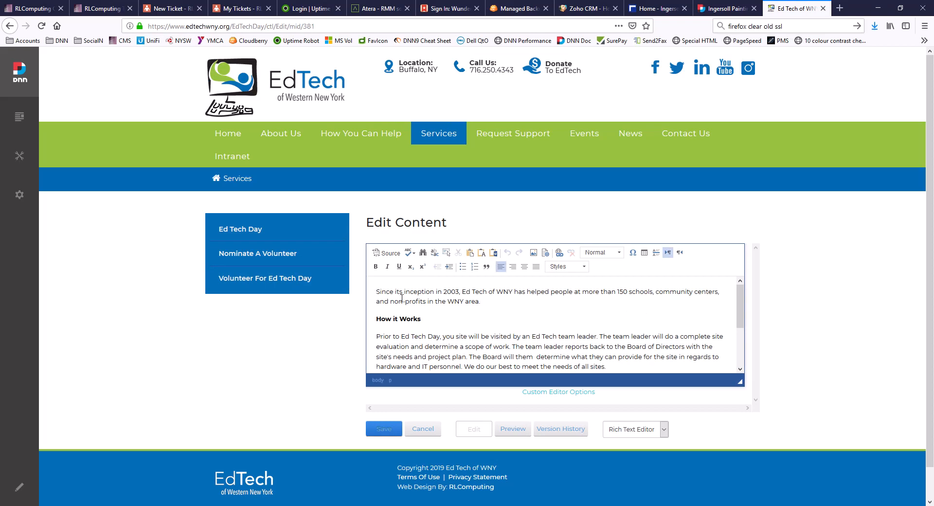
mouse_move(534, 253)
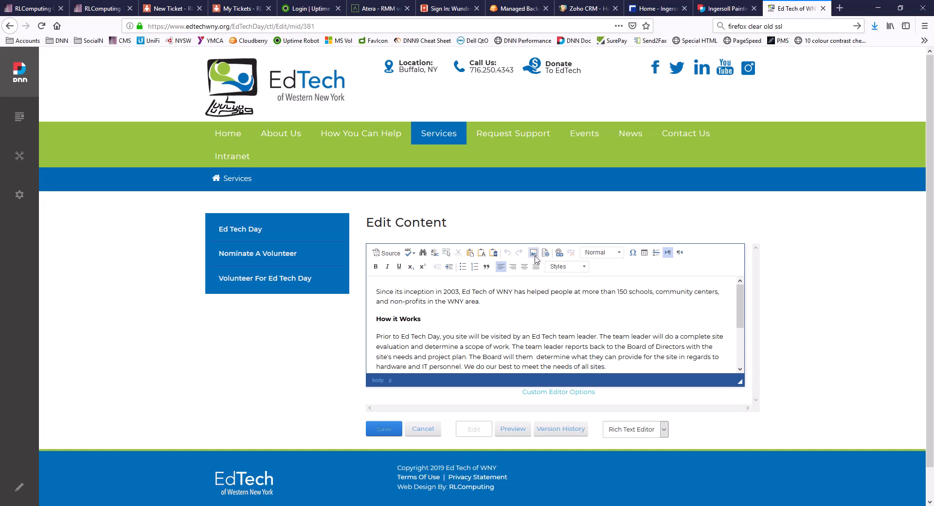
click(534, 252)
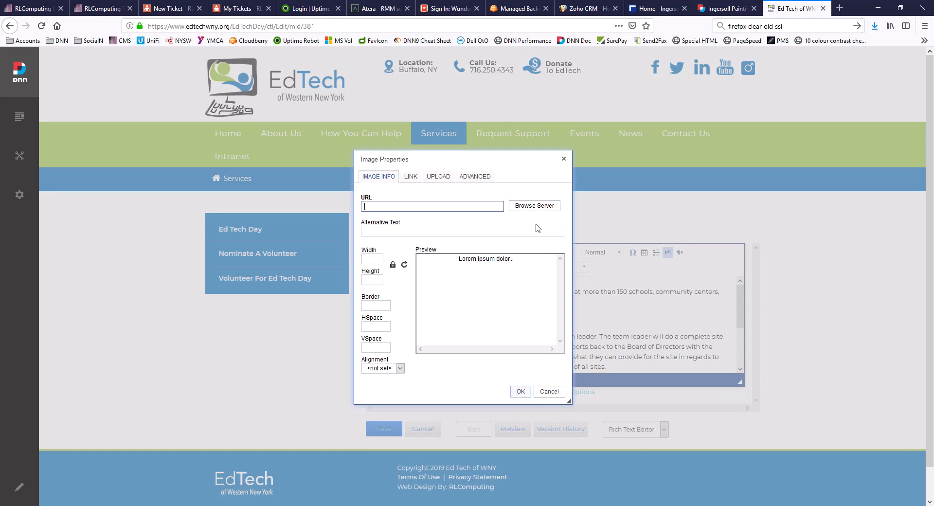
- Browse the server's images folder and bring up its Upload File panel
click(534, 205)
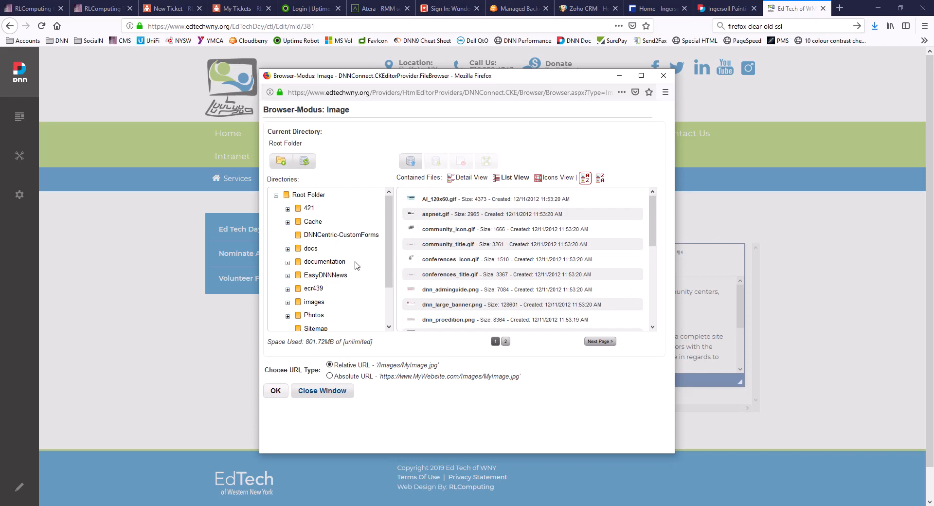
scroll(down, 3)
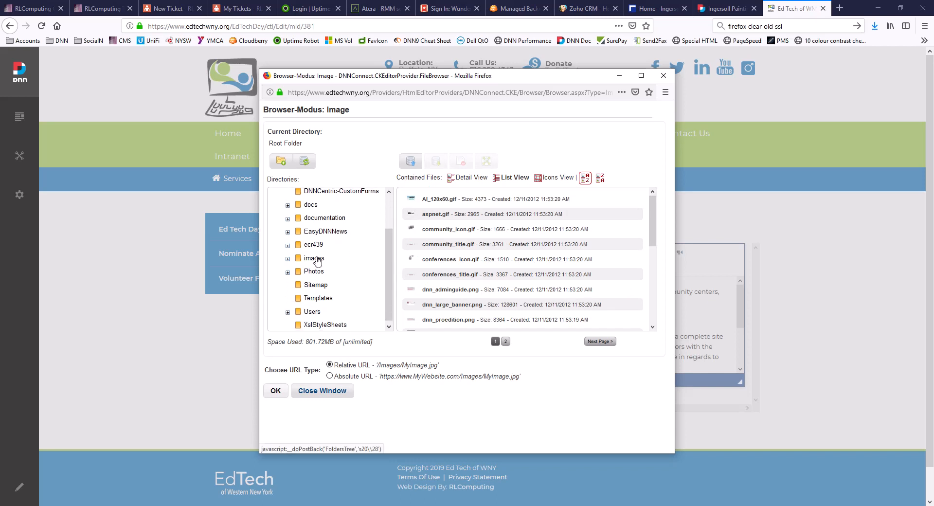
click(314, 258)
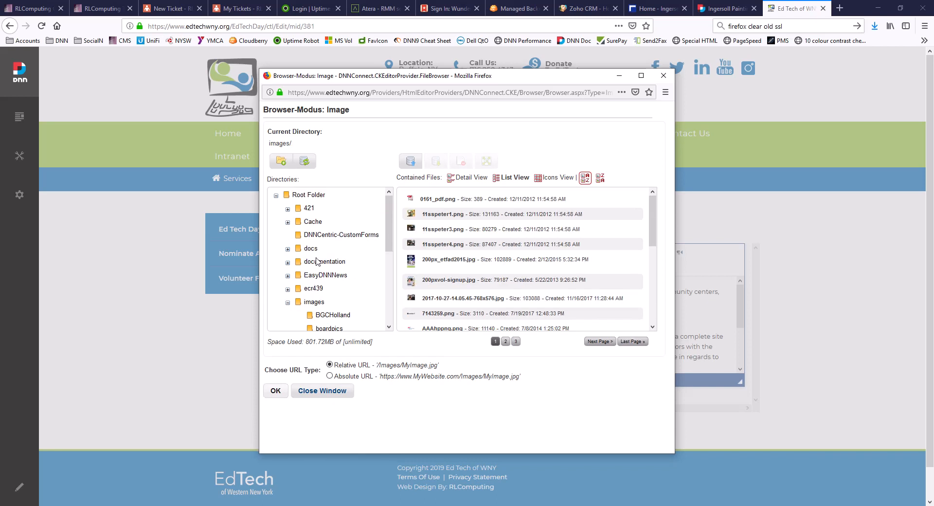
mouse_move(473, 237)
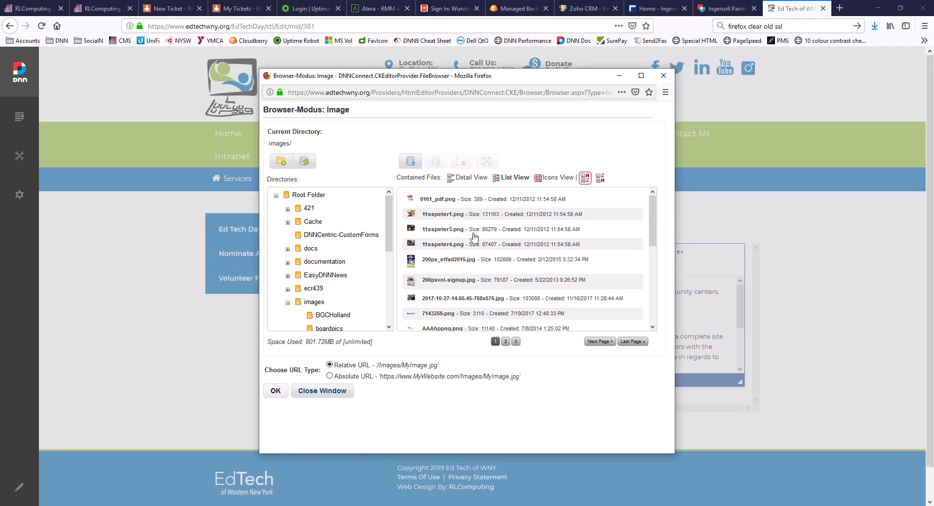
mouse_move(474, 279)
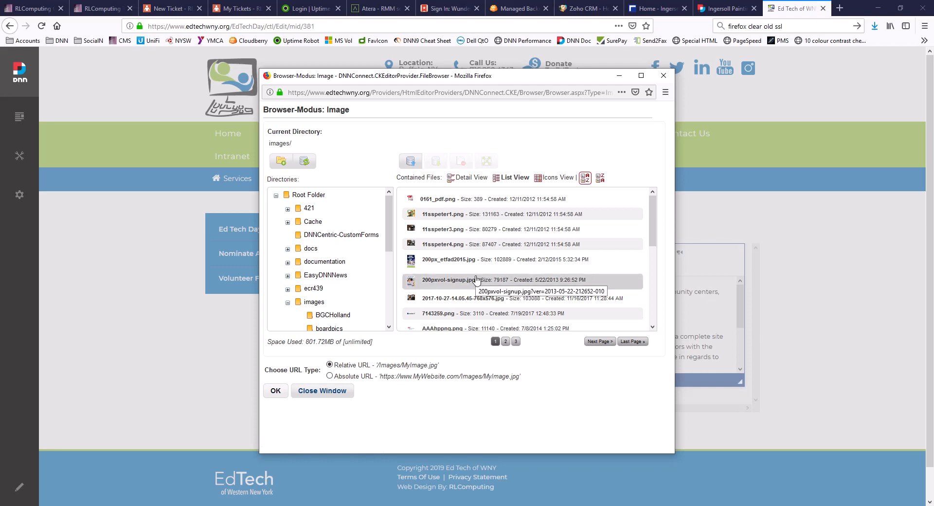
mouse_move(411, 161)
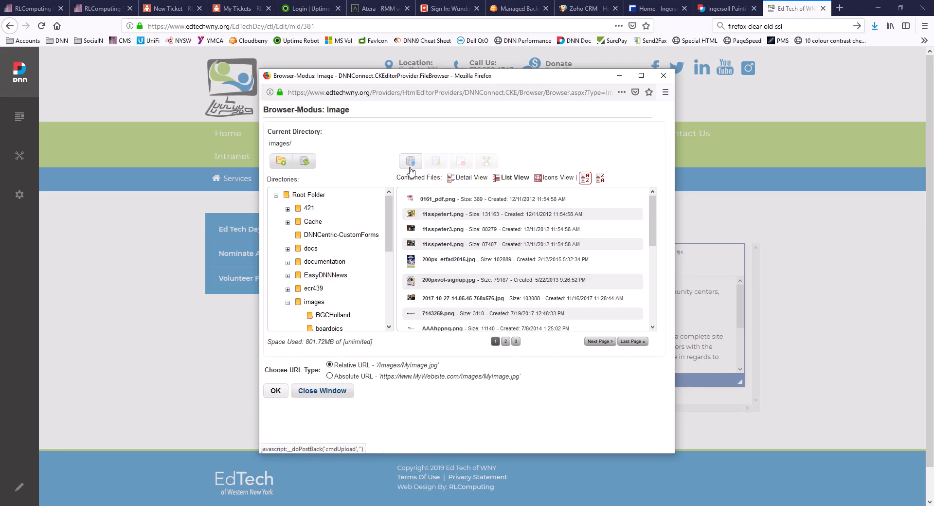
click(409, 160)
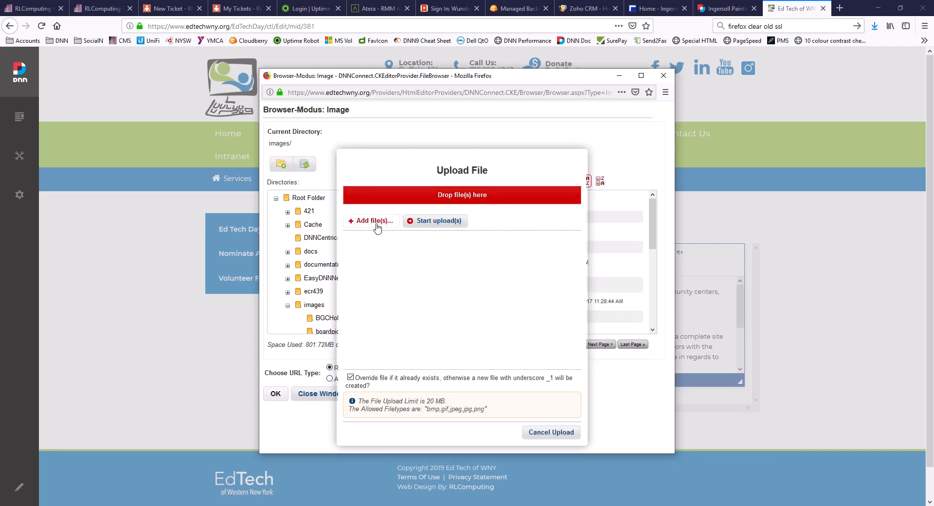
- Add edtech-logosm.jpg from the computer and upload it to the images folder
click(370, 221)
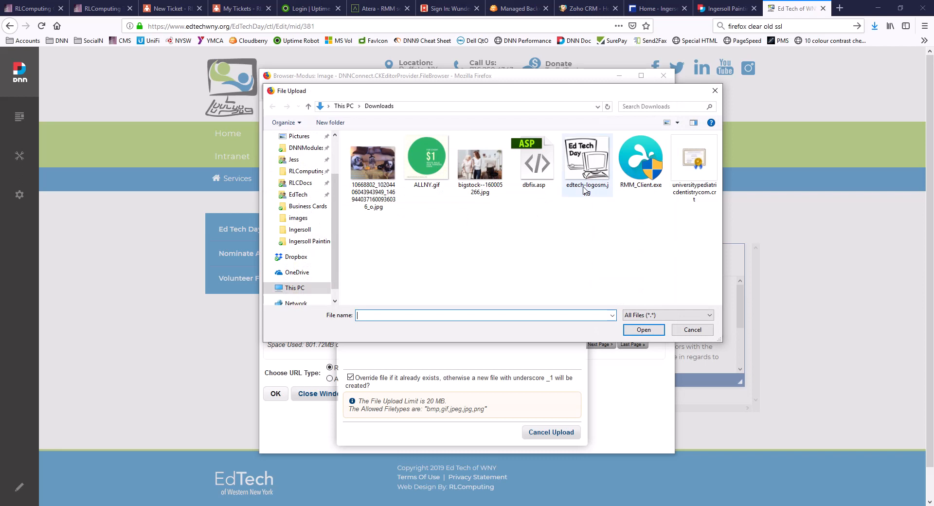
mouse_move(586, 160)
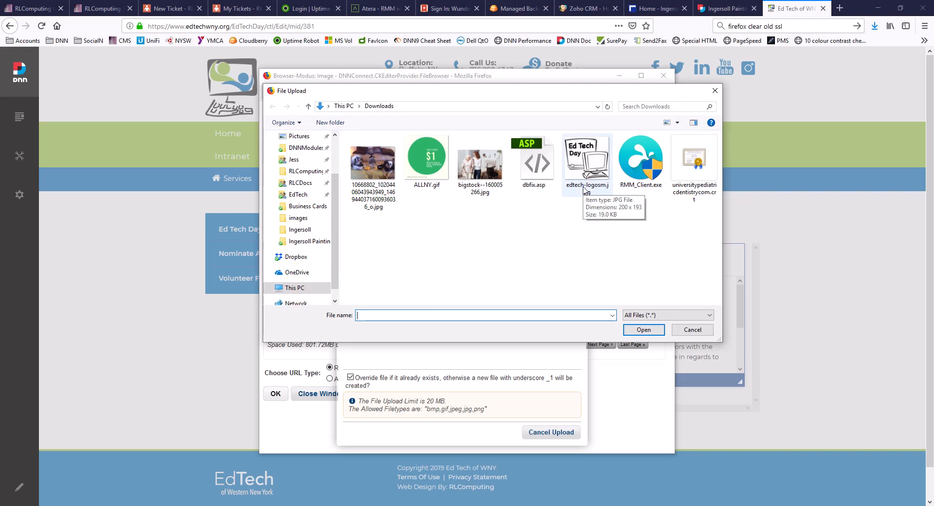
click(587, 160)
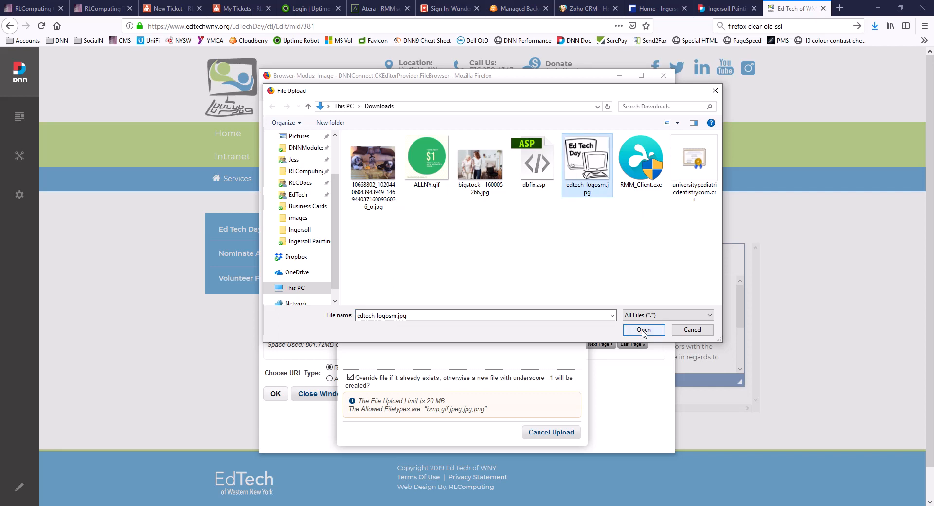
click(643, 329)
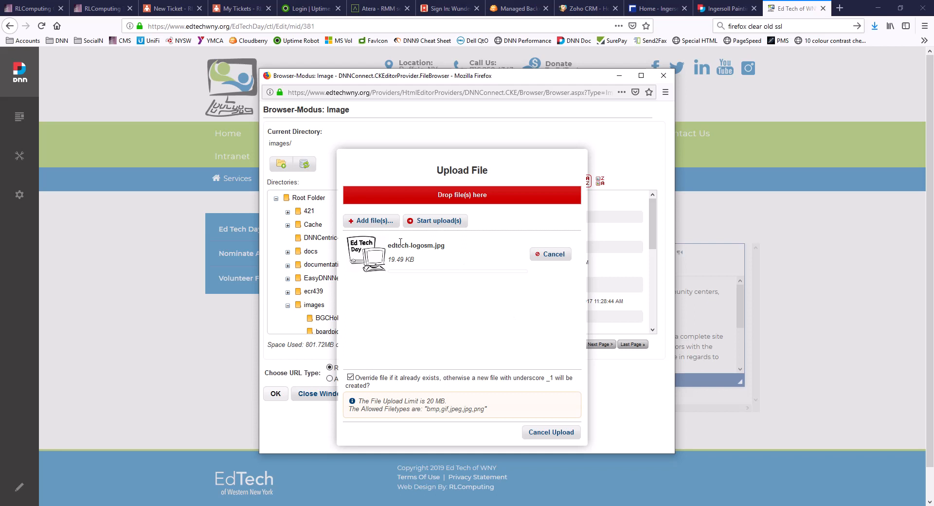
mouse_move(438, 266)
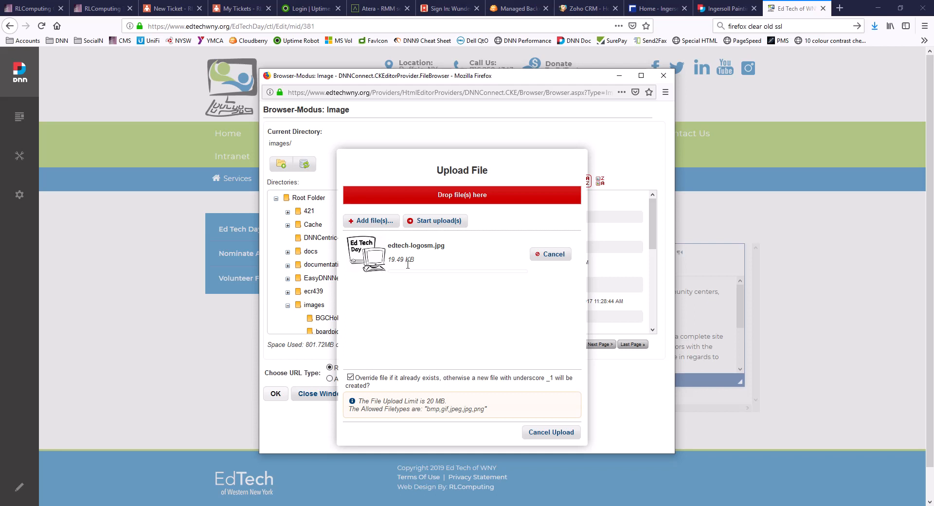
mouse_move(374, 387)
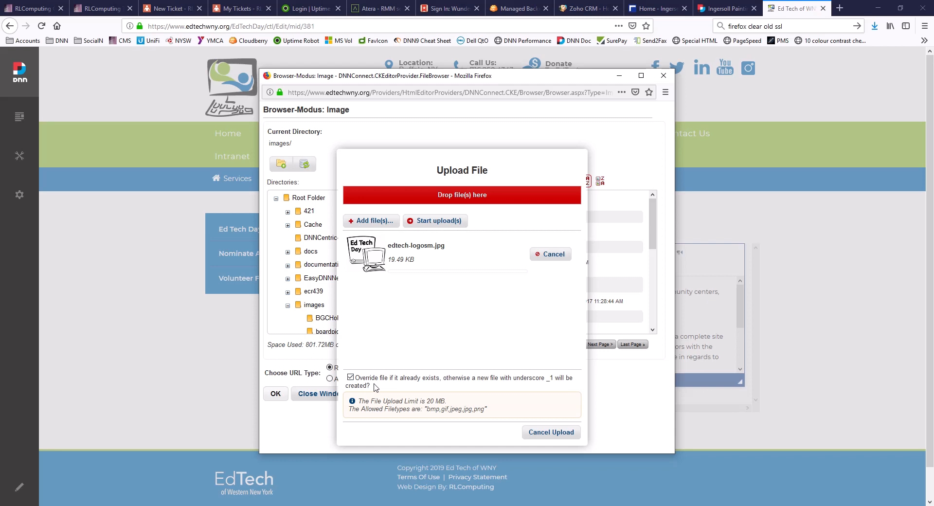
click(351, 377)
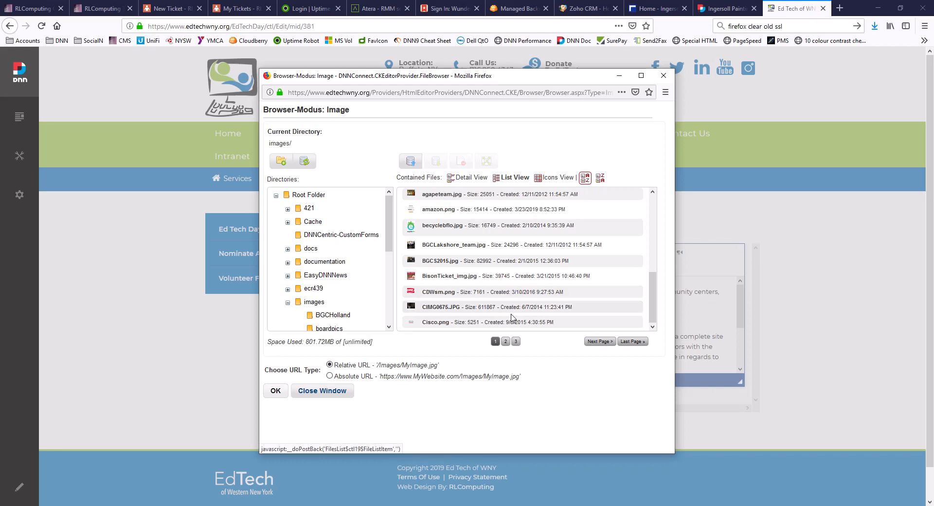
- Select the uploaded edtech-logosm.jpg on page 2 as the image URL, previewed at 200×193
click(504, 341)
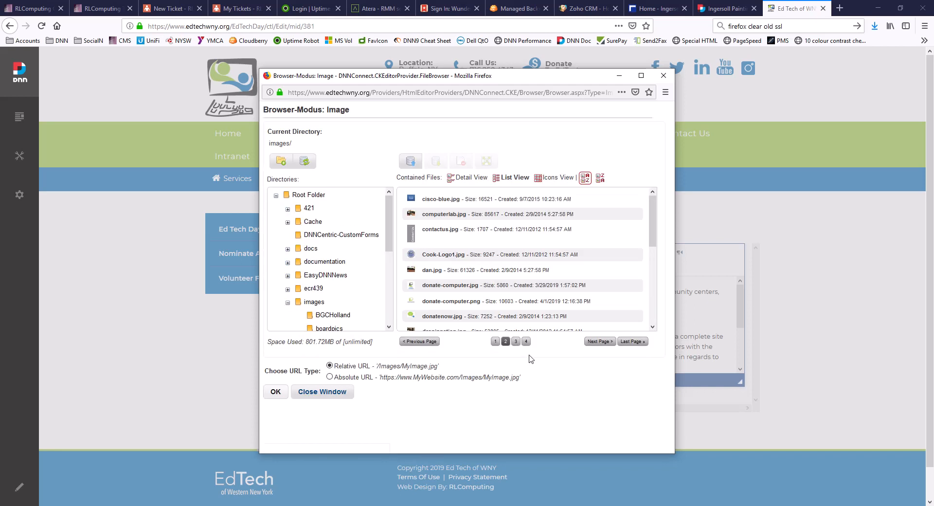
scroll(down, 3)
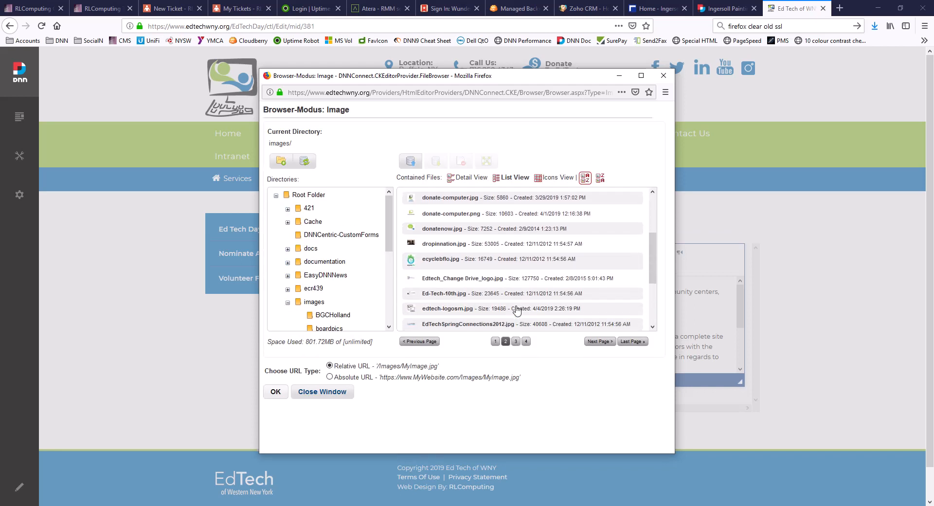
scroll(down, 3)
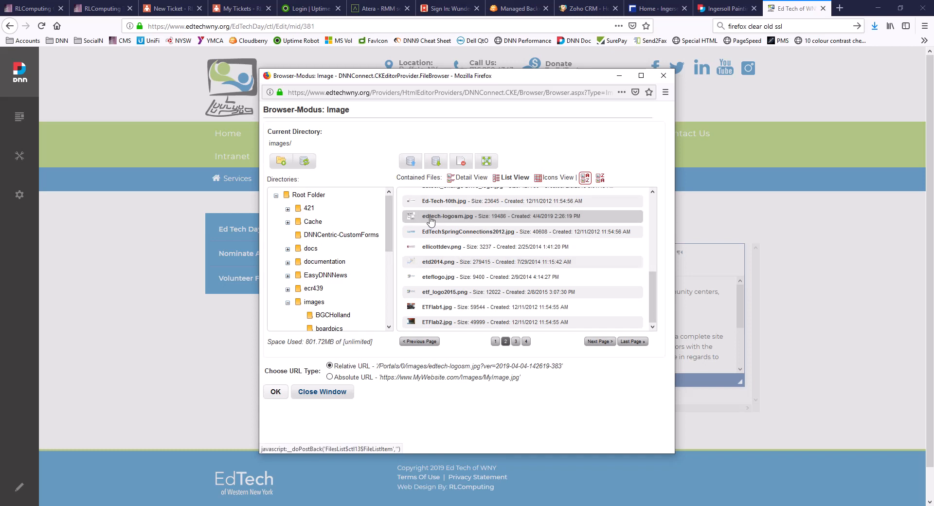
click(447, 216)
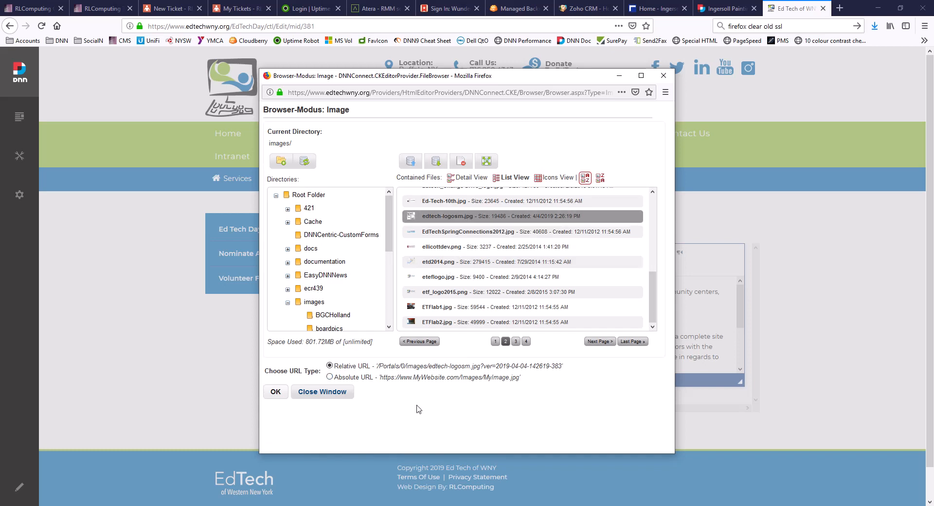
click(275, 391)
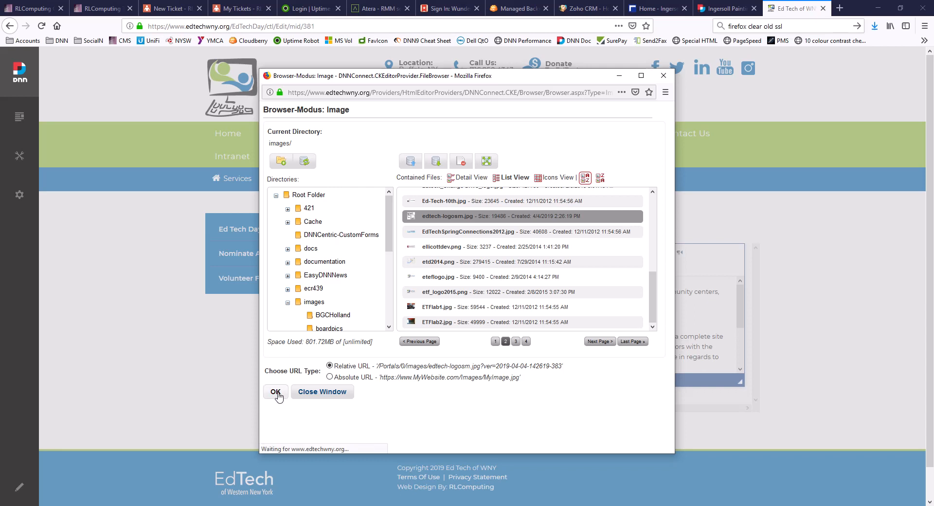
click(274, 391)
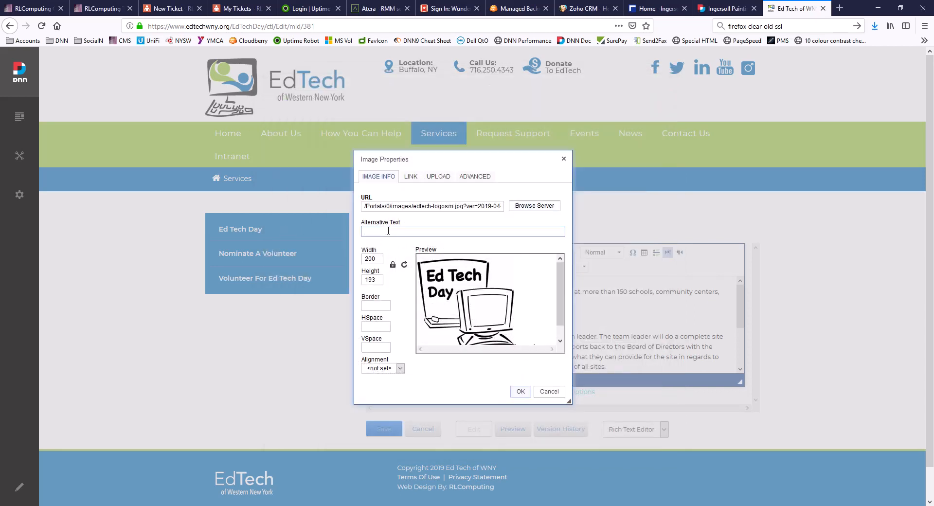
- Insert the logo with alt text 'Ed Tech Day', Right alignment and HSpace 5
text(Ed Tech Day)
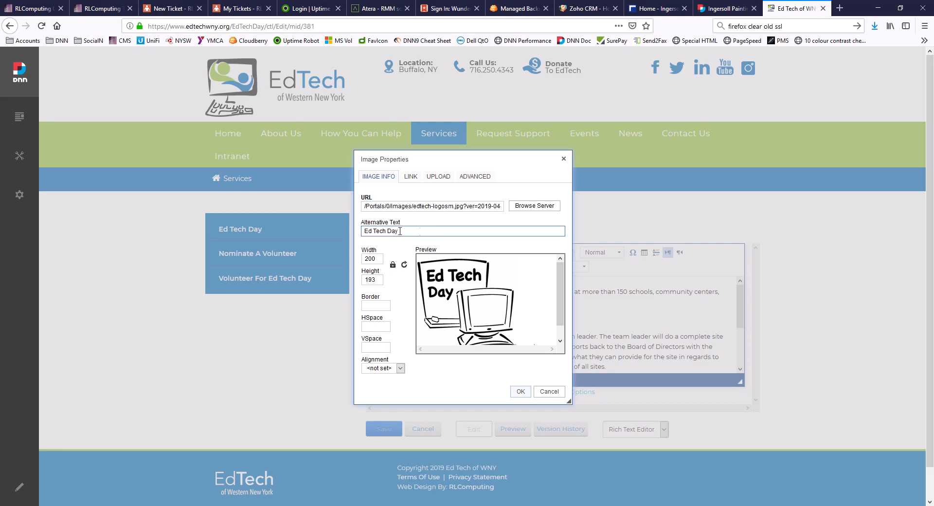
mouse_move(421, 232)
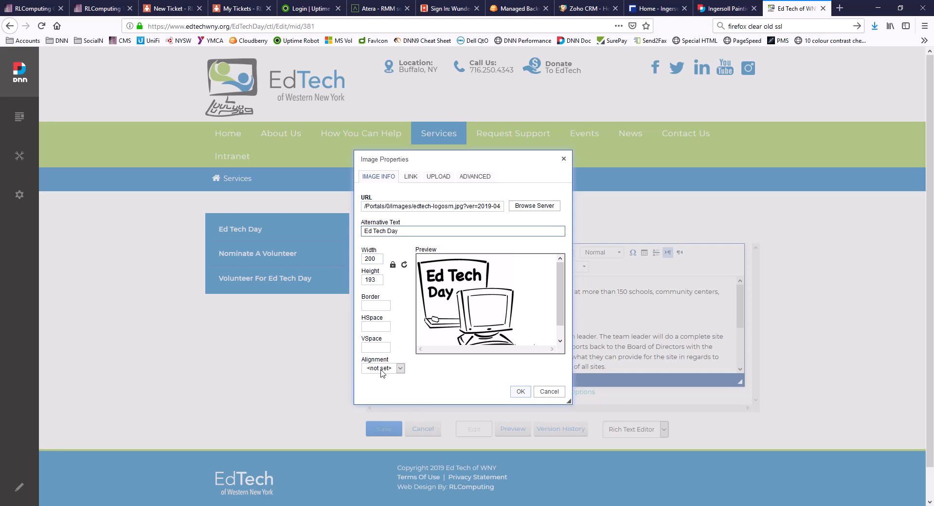
click(381, 368)
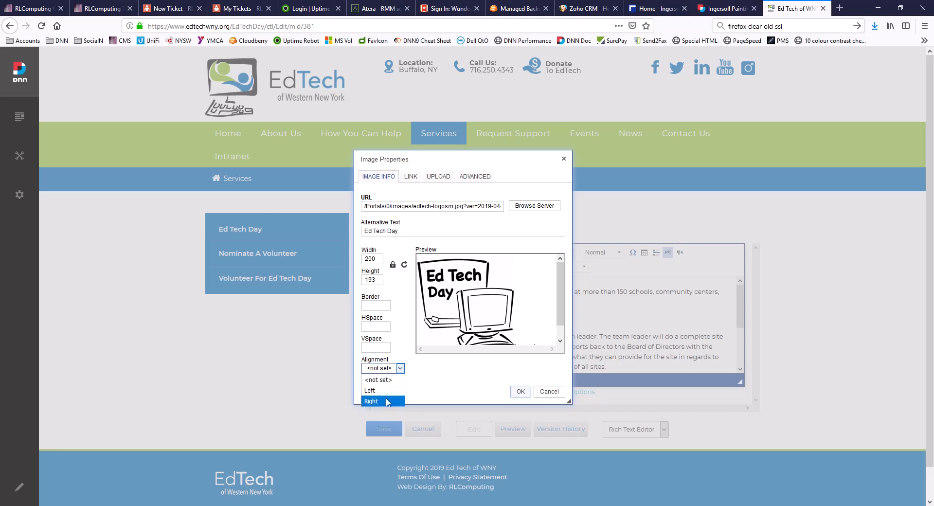
click(371, 401)
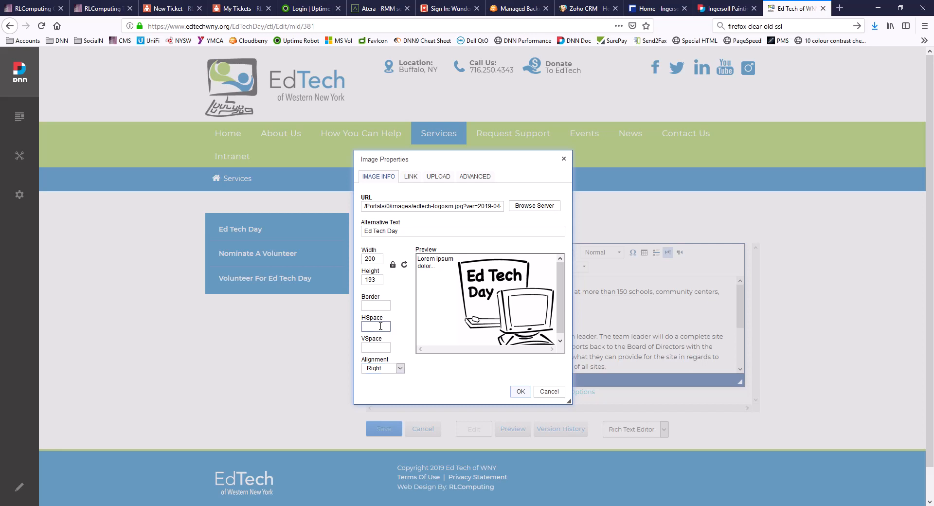
text(5)
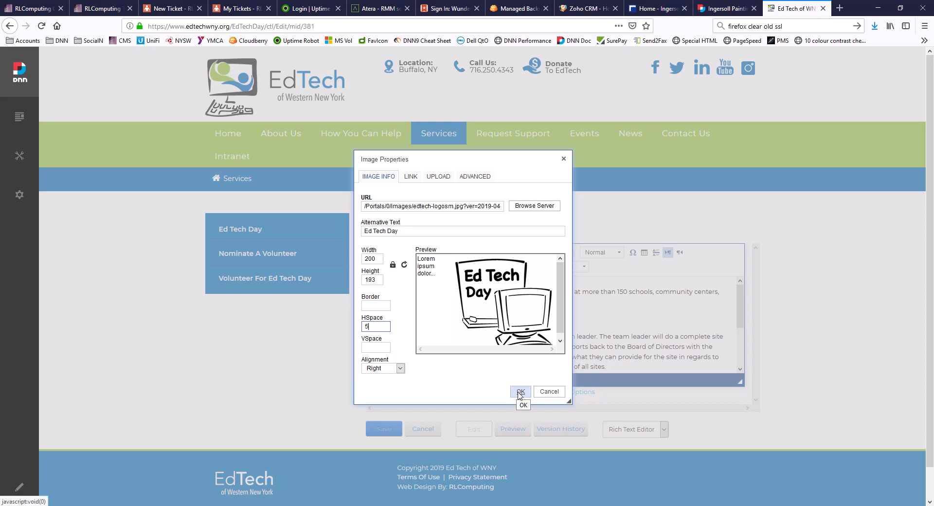
click(520, 391)
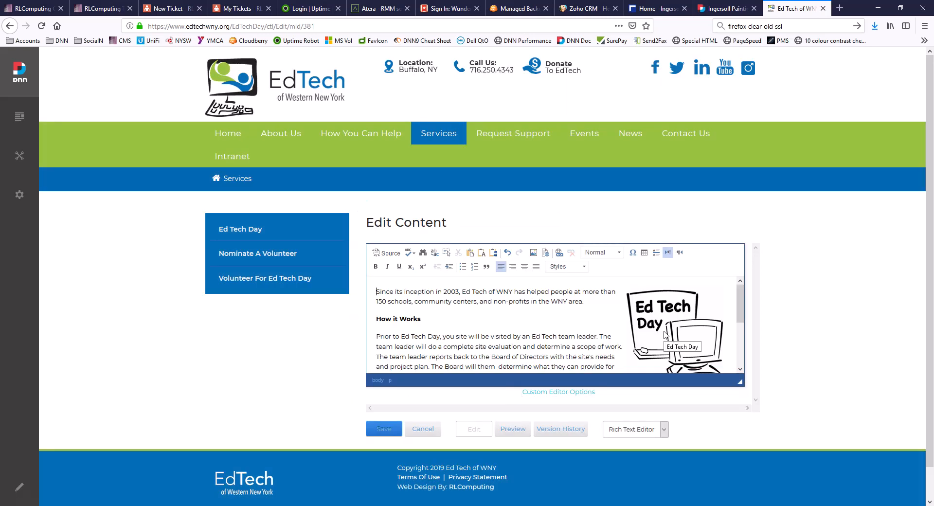
- Check the inserted logo's properties and save the content back to the live page
click(673, 328)
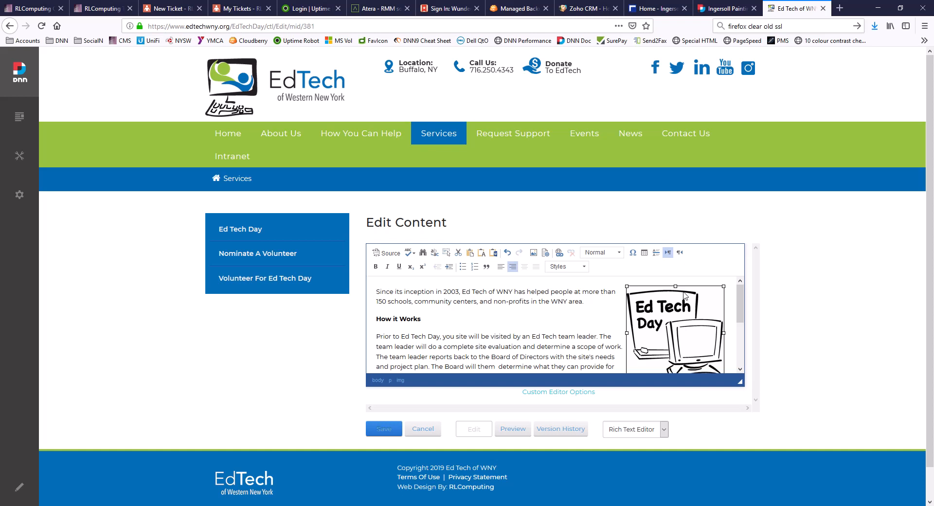
right_click(676, 328)
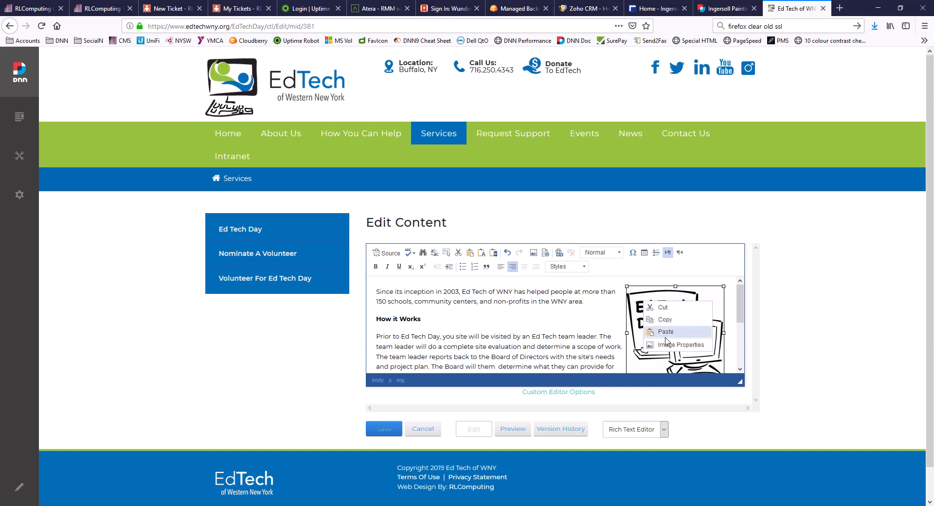
click(681, 344)
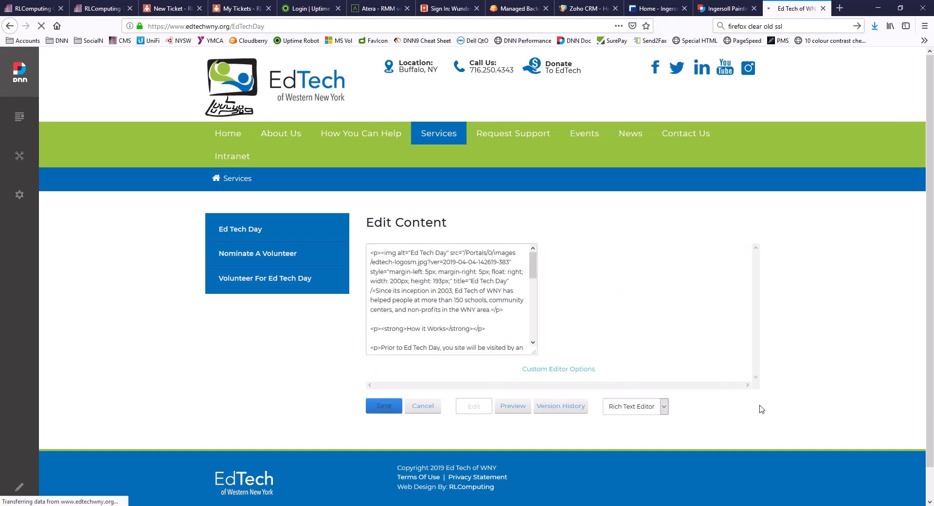
click(383, 406)
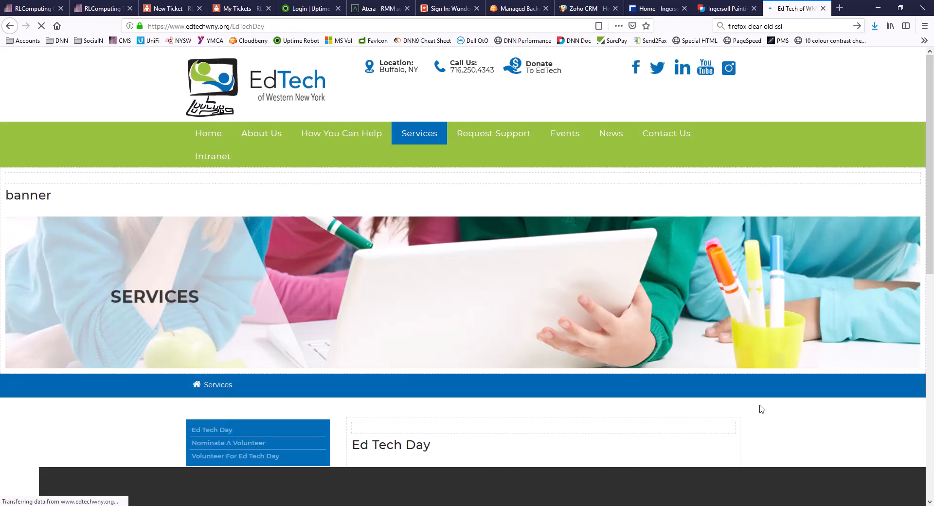